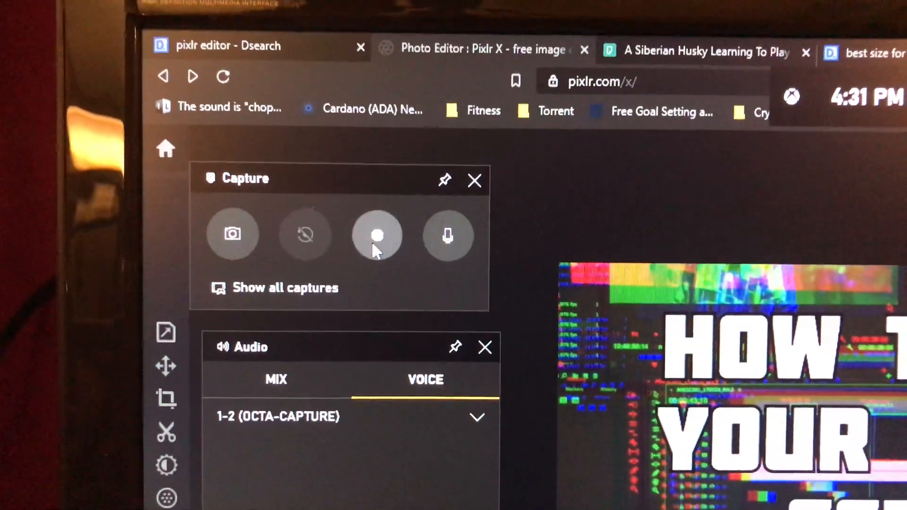
- Start a Game Bar screen recording over the browser's Pixlr editor page
left_click(377, 234)
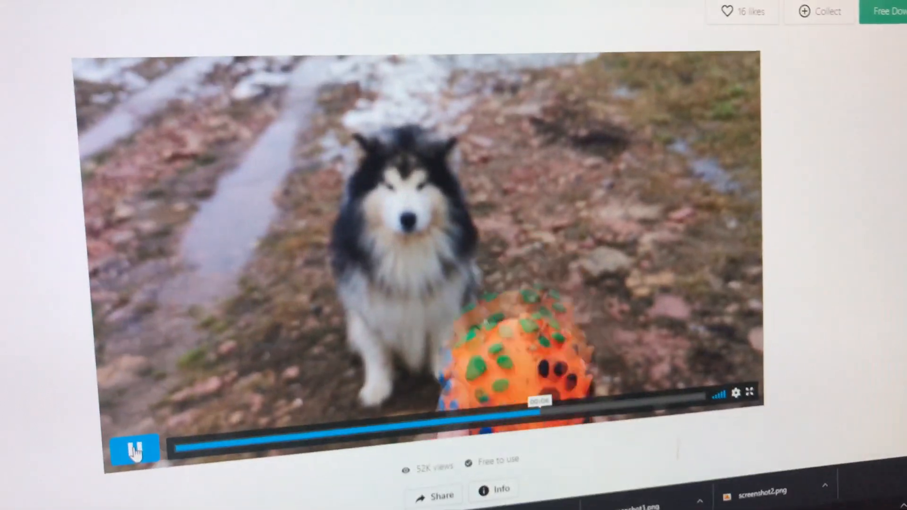
- Play the Pexels husky-with-orange-ball video so it appears in the recording
left_click(136, 450)
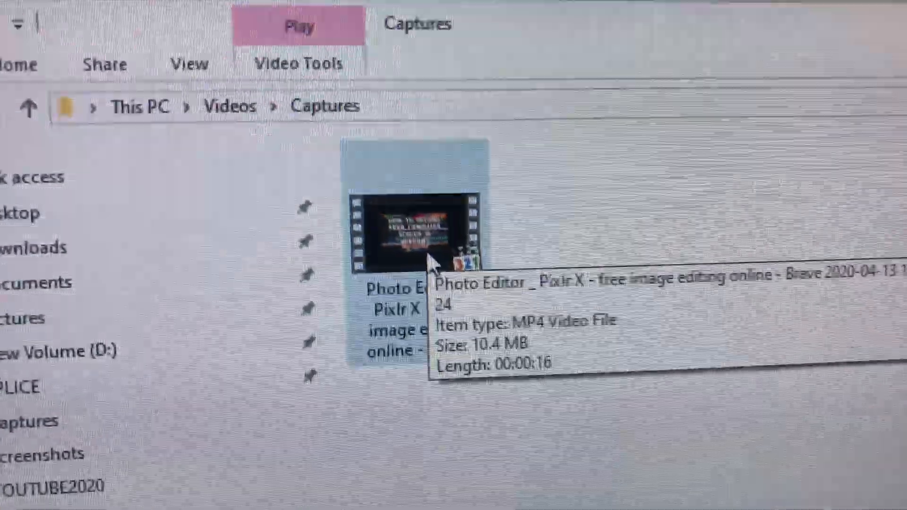
- Open the saved MP4 recording from This PC > Videos > Captures
double_click(415, 231)
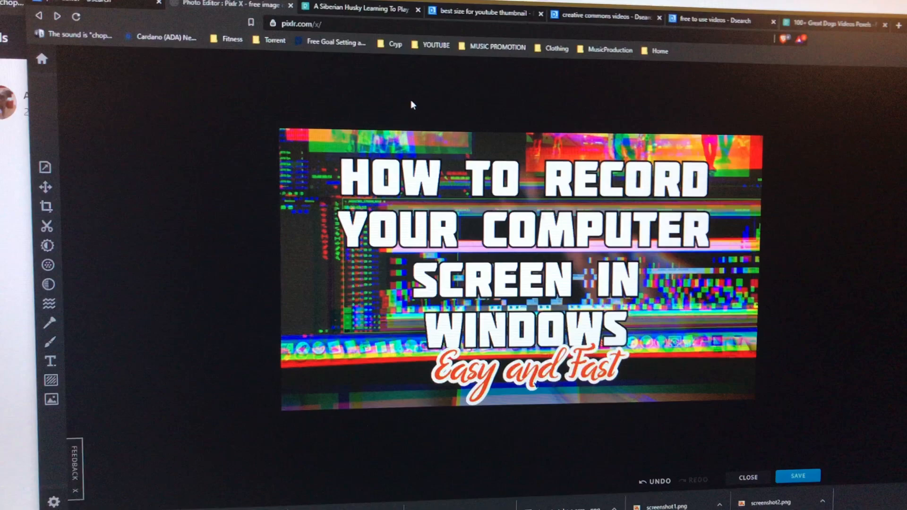
- Watch the recording in Movies & TV, from the editor page through the husky footage
left_click(363, 10)
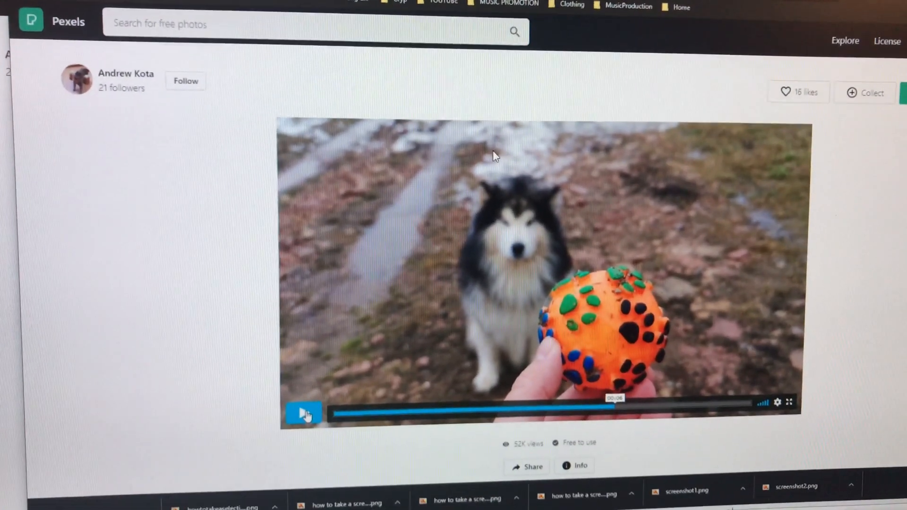
left_click(303, 412)
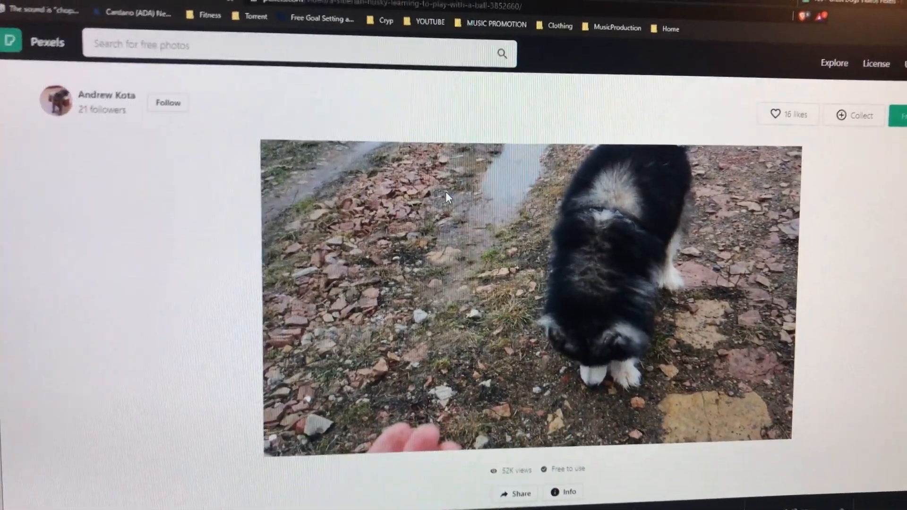
scroll("down", 3)
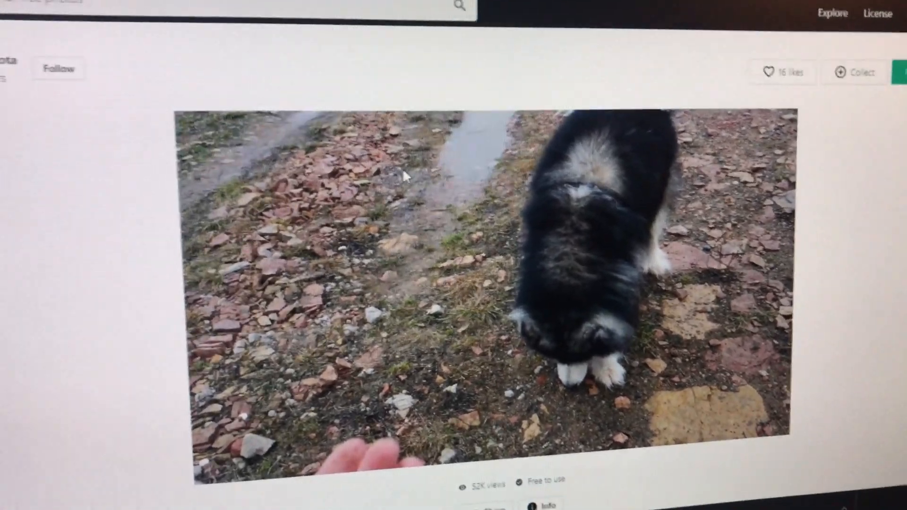